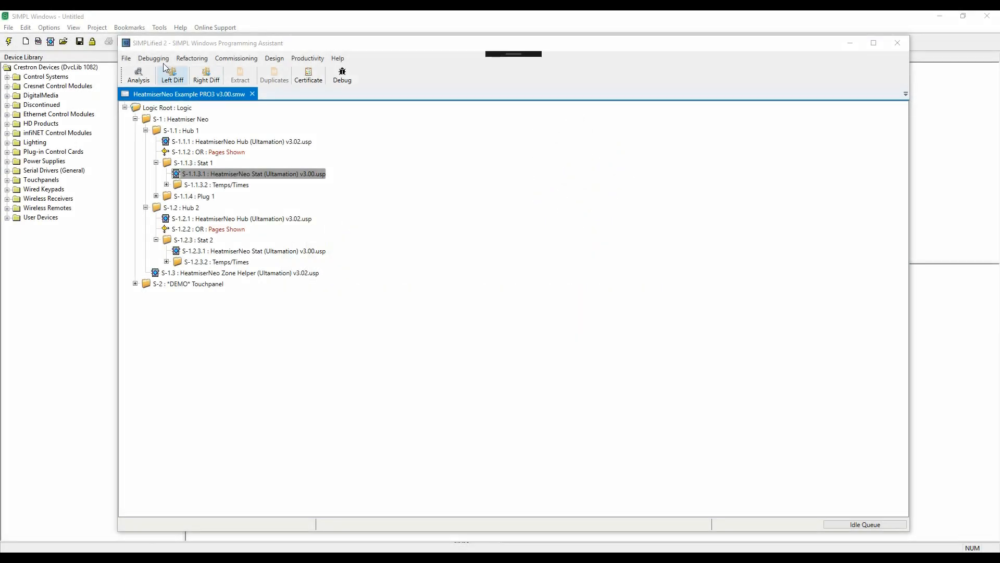
Step: Initialise the SIMPL engine from the File menu for the HeatmiserNeo v3.00 program
left_click(126, 58)
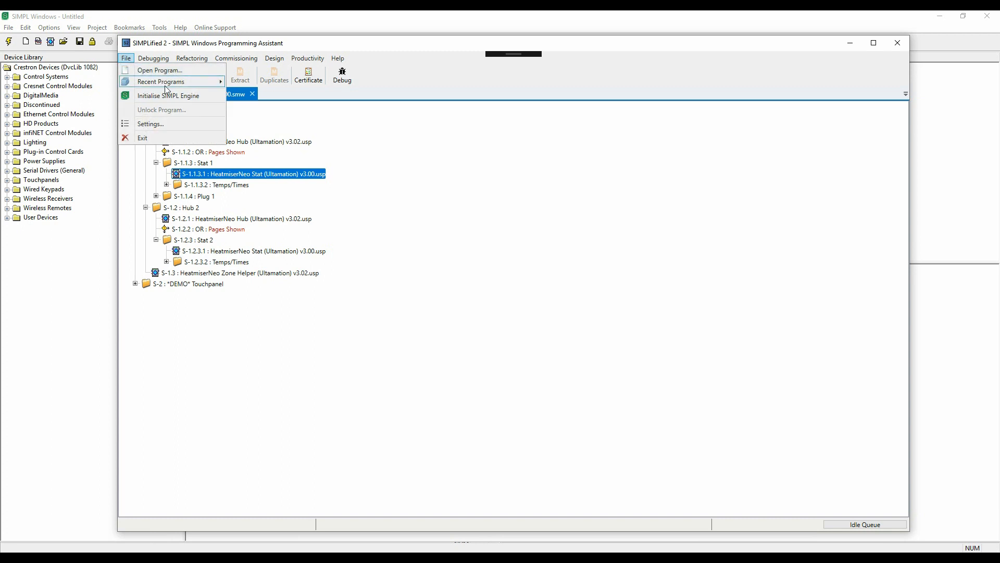
mouse_move(170, 95)
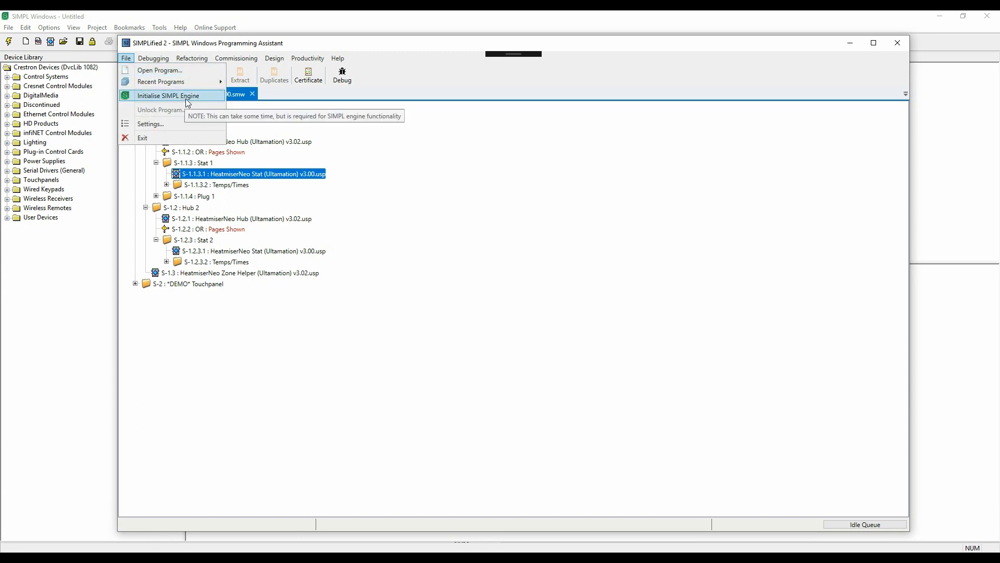
left_click(178, 95)
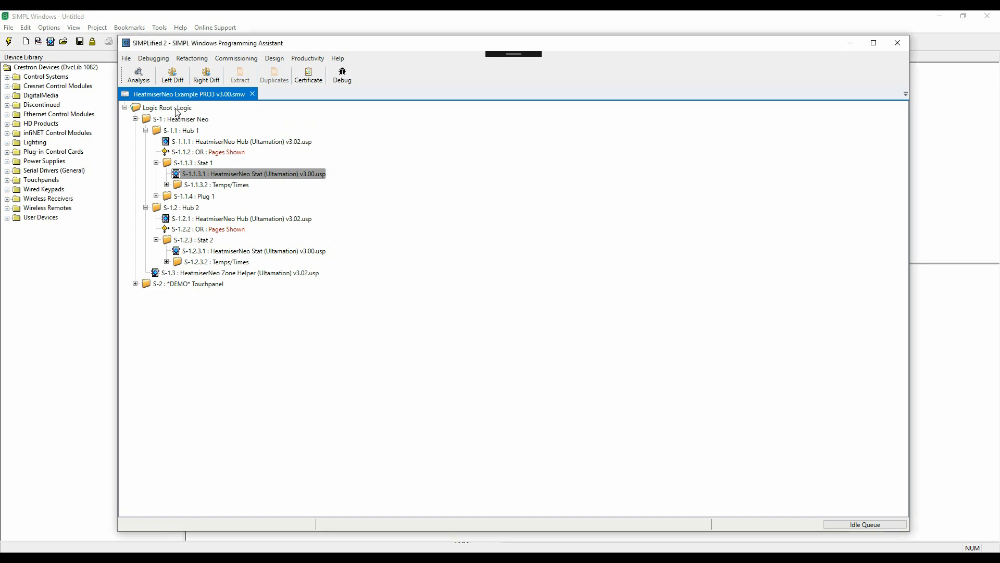
Step: Start Symbolic Search and Replace from Logic Root and browse the program's module references
right_click(169, 107)
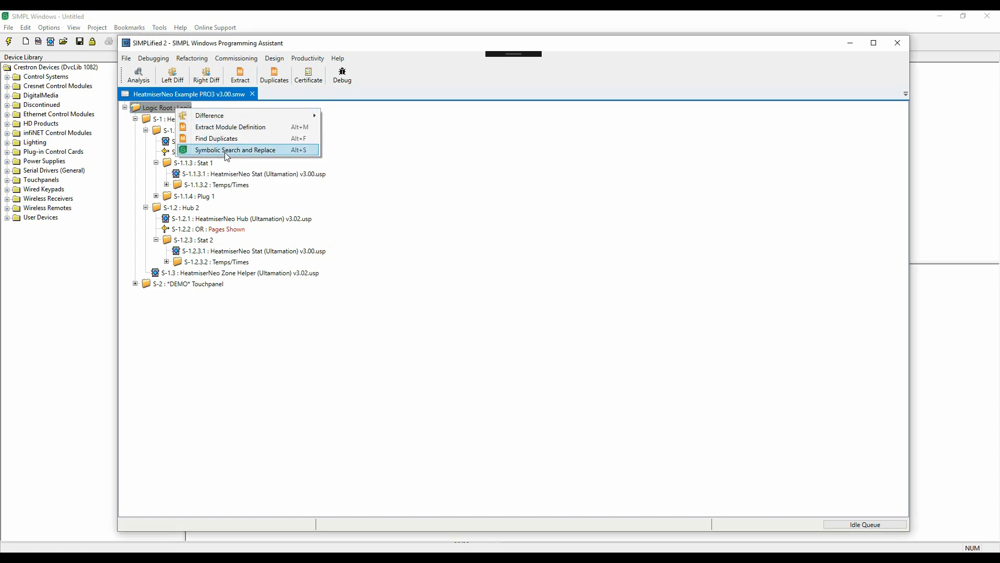
left_click(237, 150)
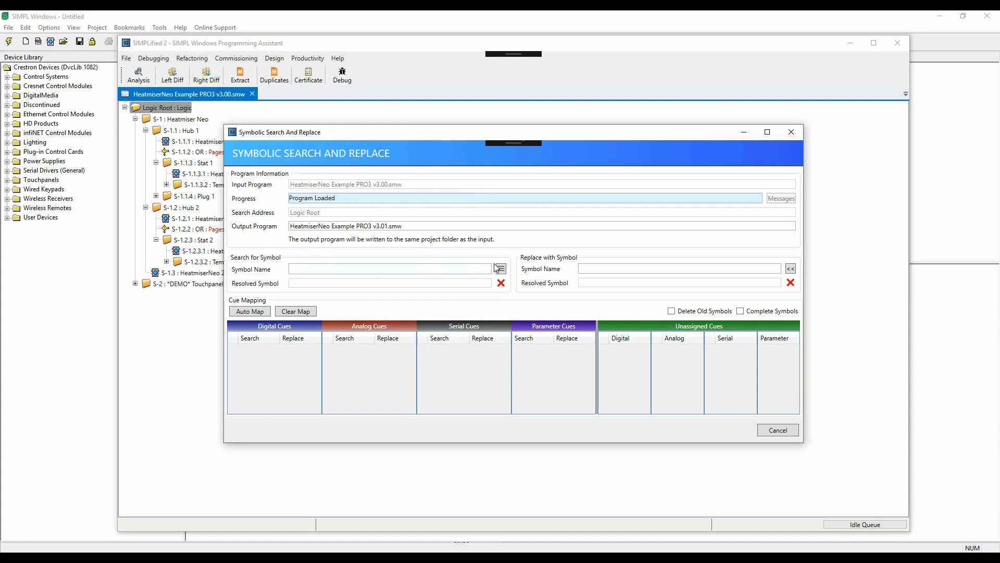
left_click(501, 268)
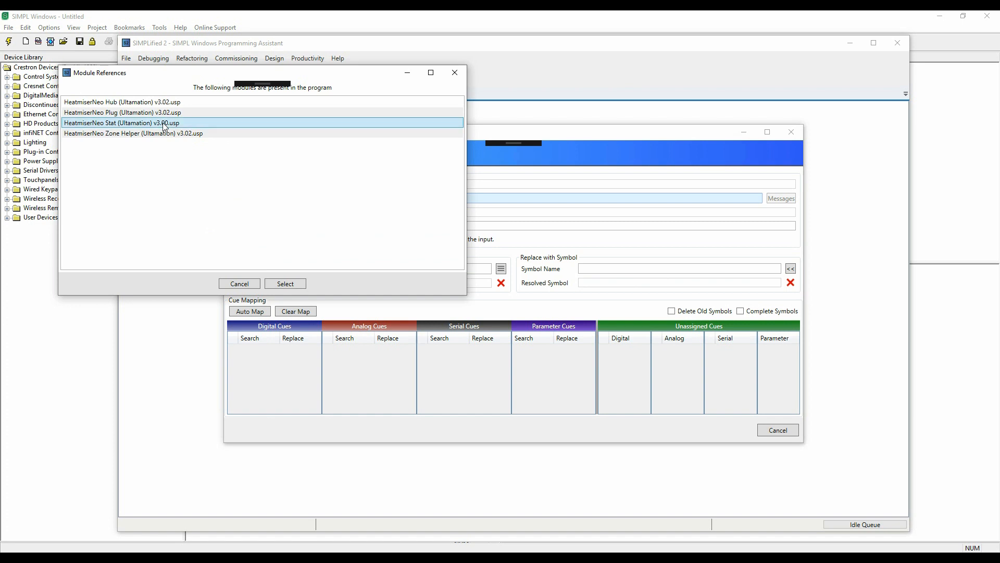
Step: Select HeatmiserNeo Stat (Ultamation) v3.00.usp as search symbol and copy it to Replace with Symbol
left_click(286, 283)
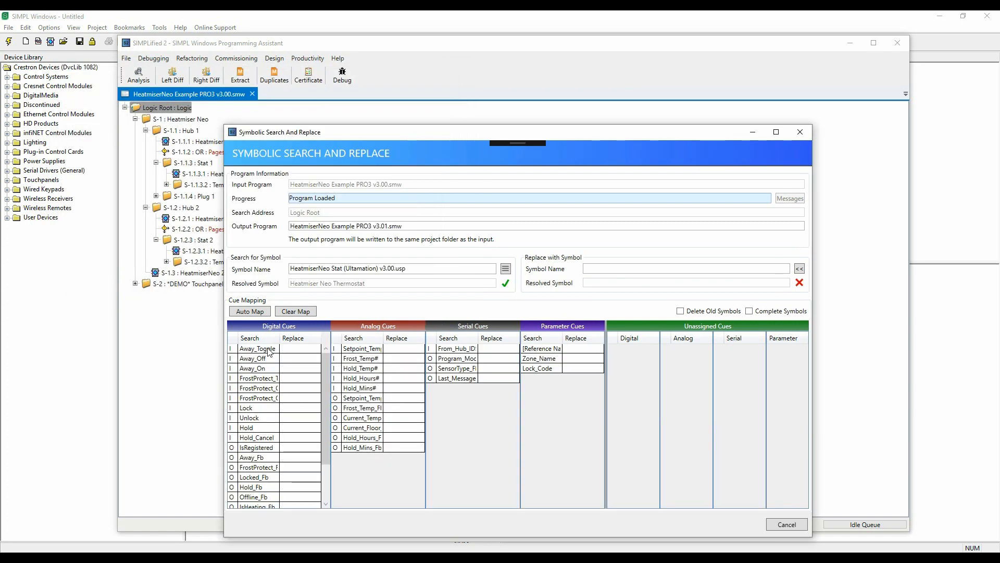
scroll("down", 3)
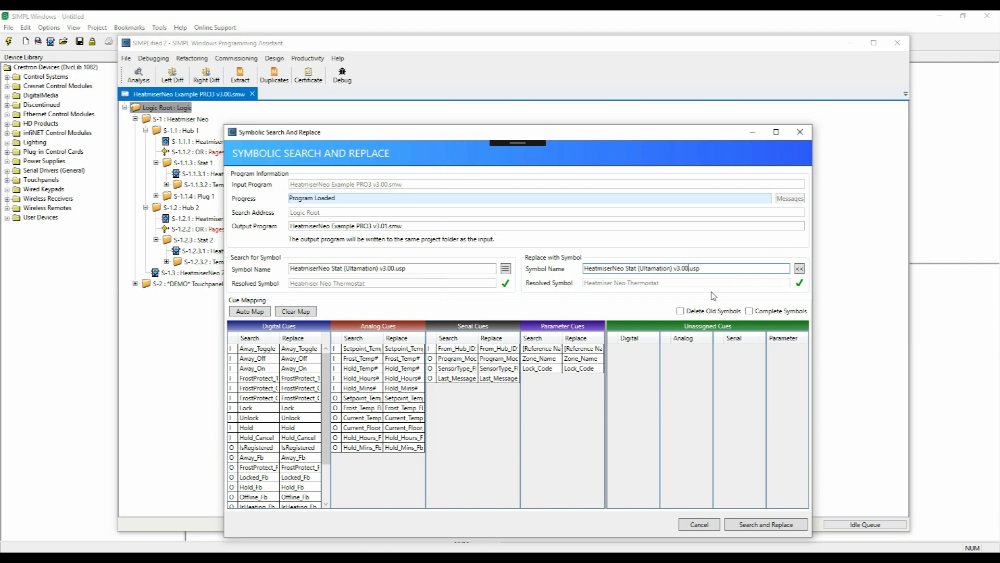
Step: Change the replacement to Stat v3.02 with Complete Symbols ticked and run the replace, finding 2 instances
key("backspace")
type("2")
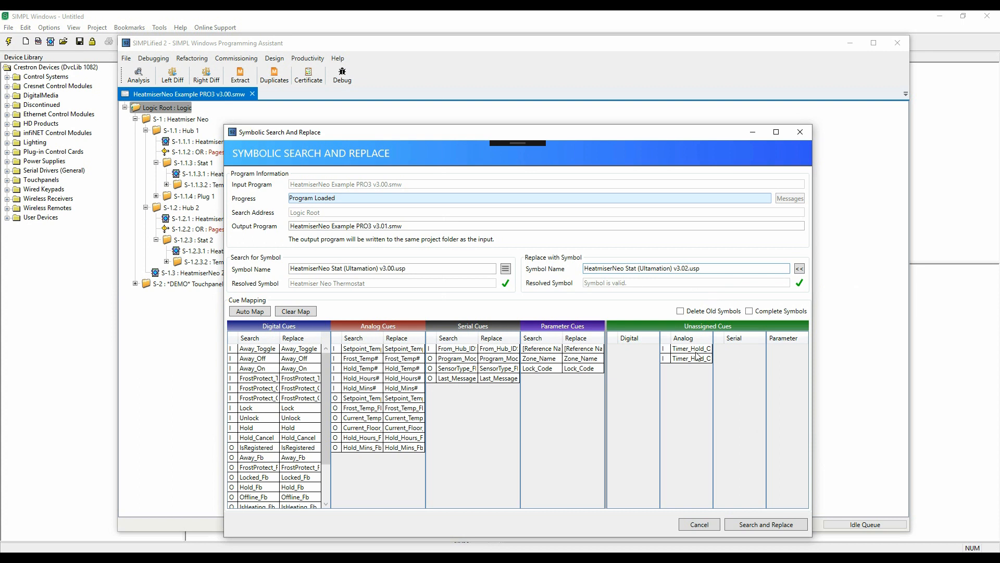
left_click(686, 357)
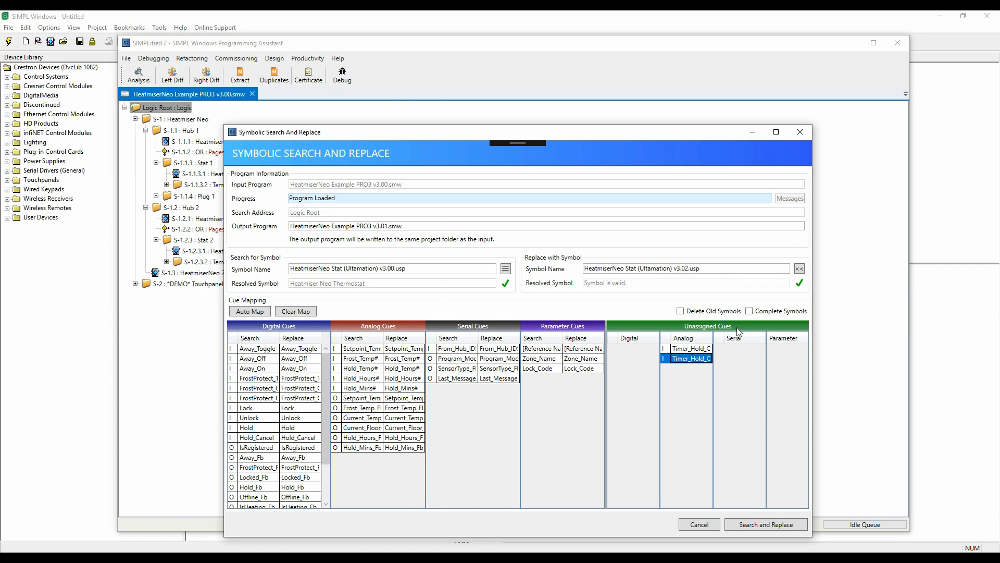
left_click(751, 311)
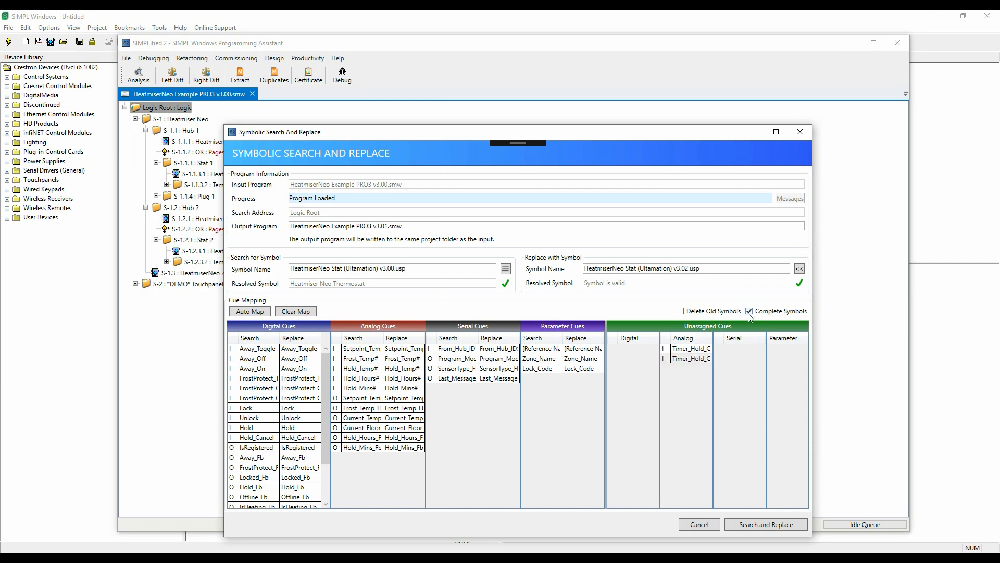
mouse_move(750, 319)
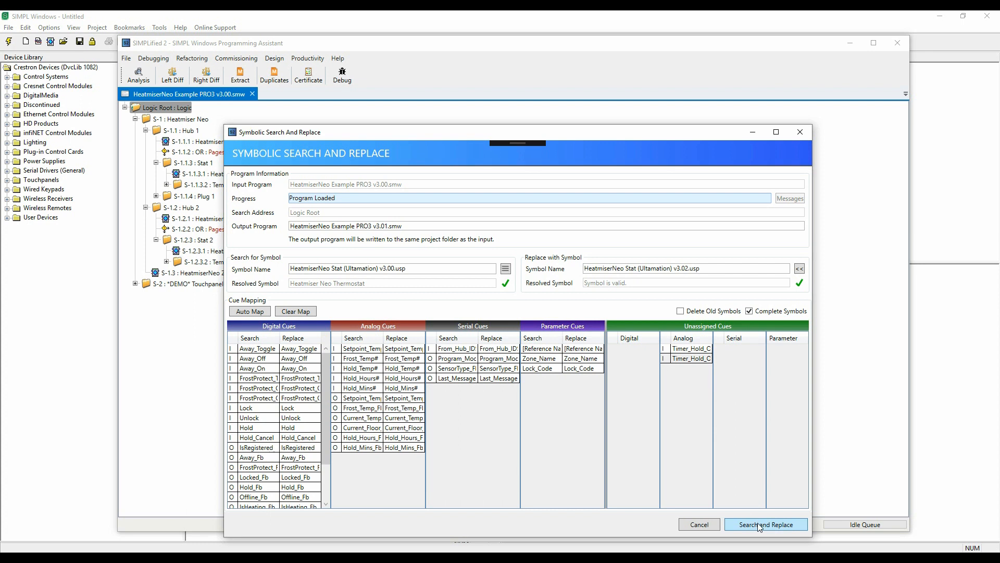
left_click(765, 524)
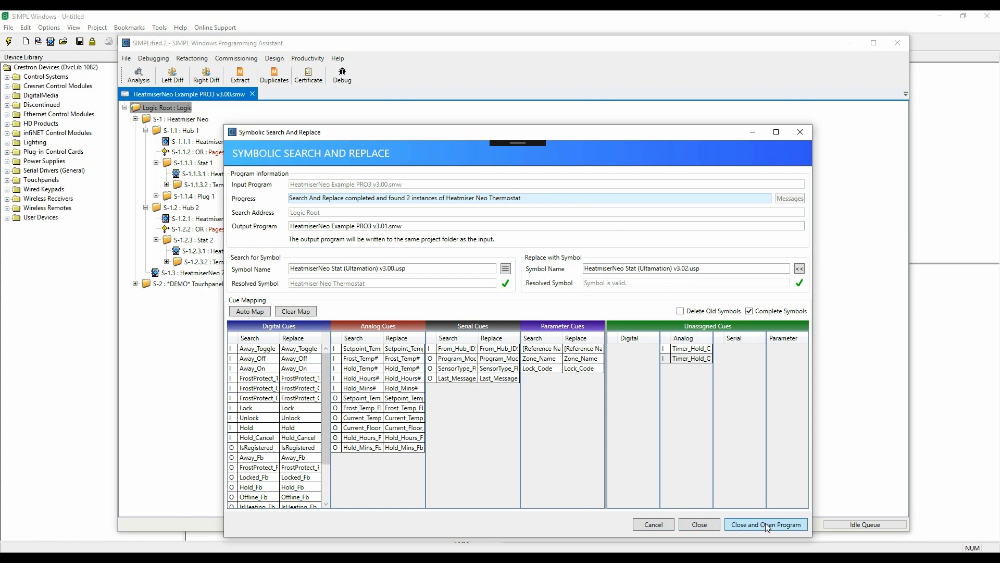
Step: Load the v3.01 output program and expand Heatmiser Neo > Hub 1 > Stat 1
left_click(766, 524)
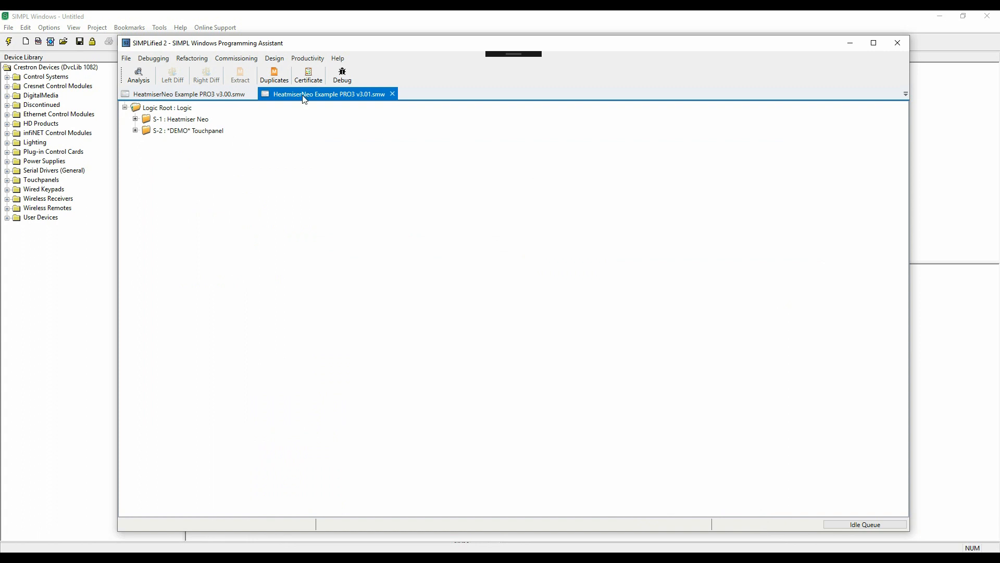
left_click(136, 119)
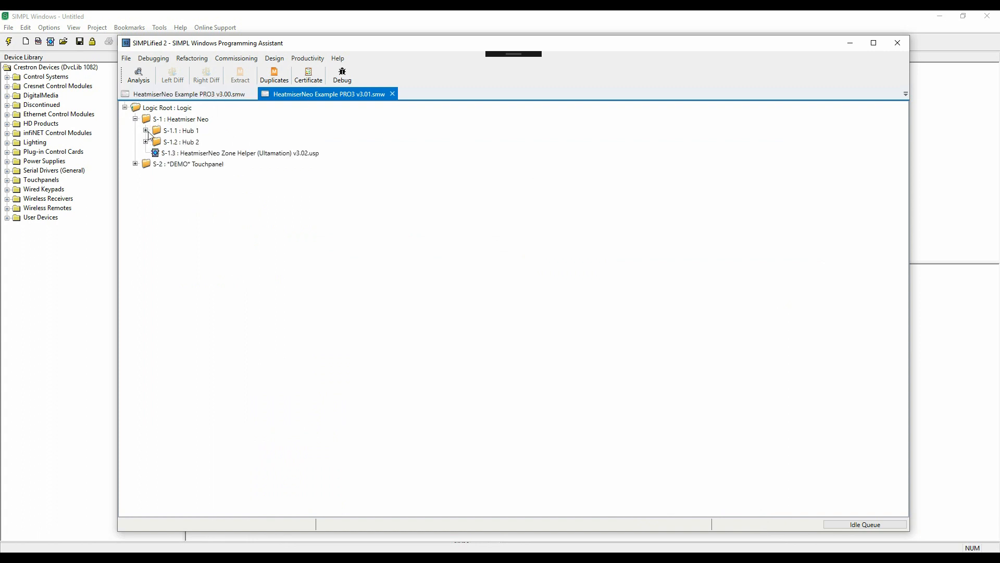
left_click(146, 132)
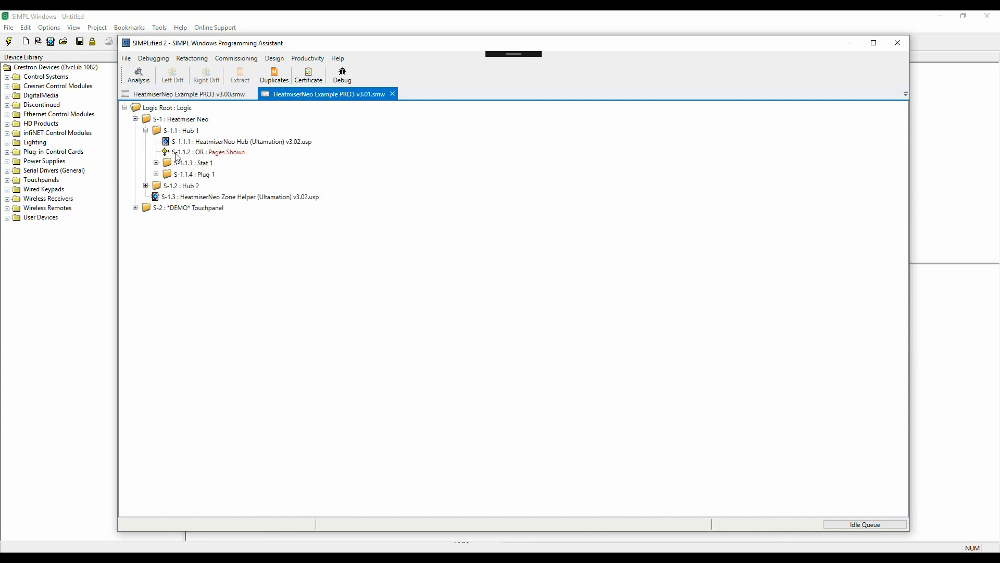
left_click(157, 163)
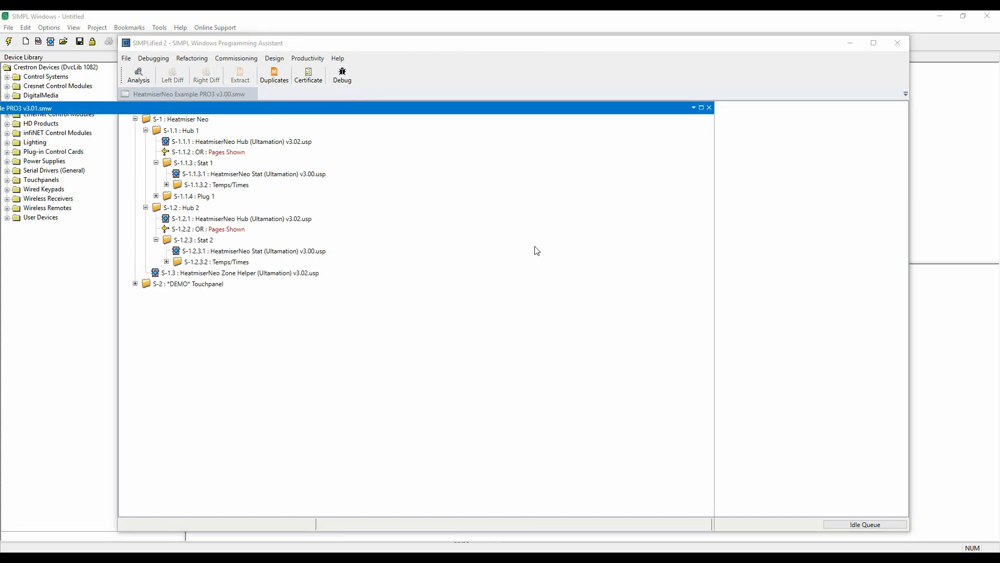
left_click(205, 73)
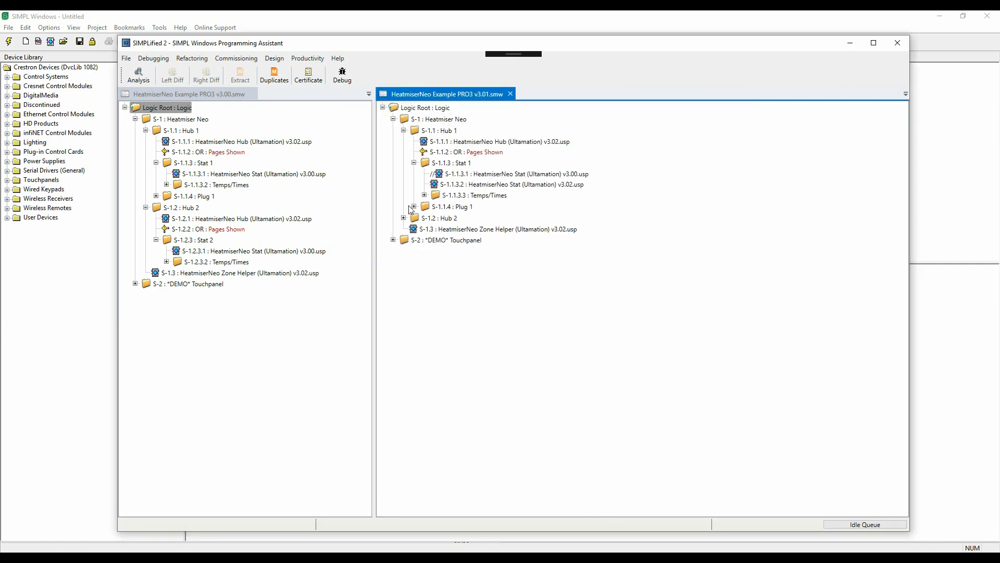
Step: Inspect the commented-out v3.00 and new v3.02 Stat modules in Stat 2 and Stat 1, then minimize
left_click(404, 218)
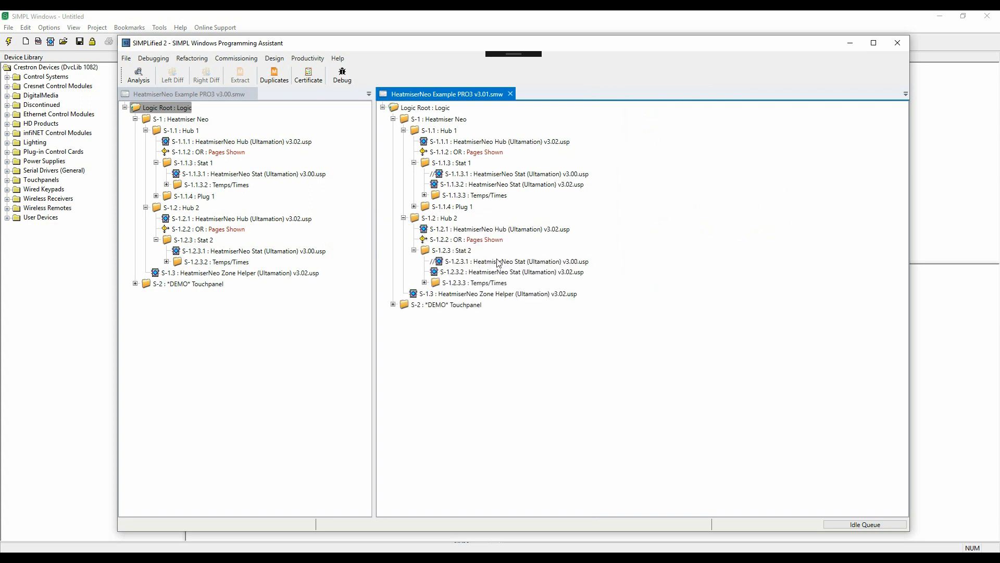
left_click(511, 260)
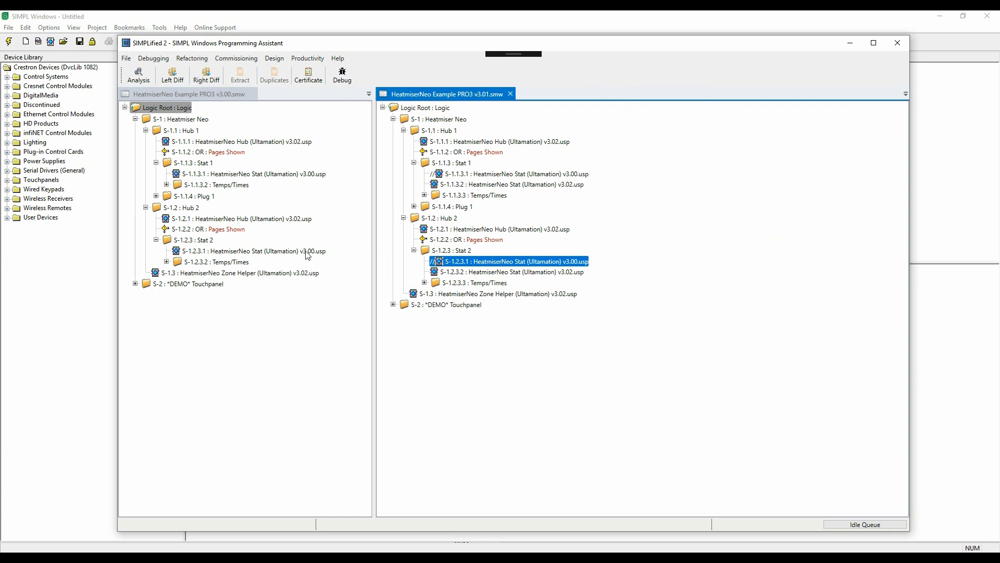
left_click(509, 271)
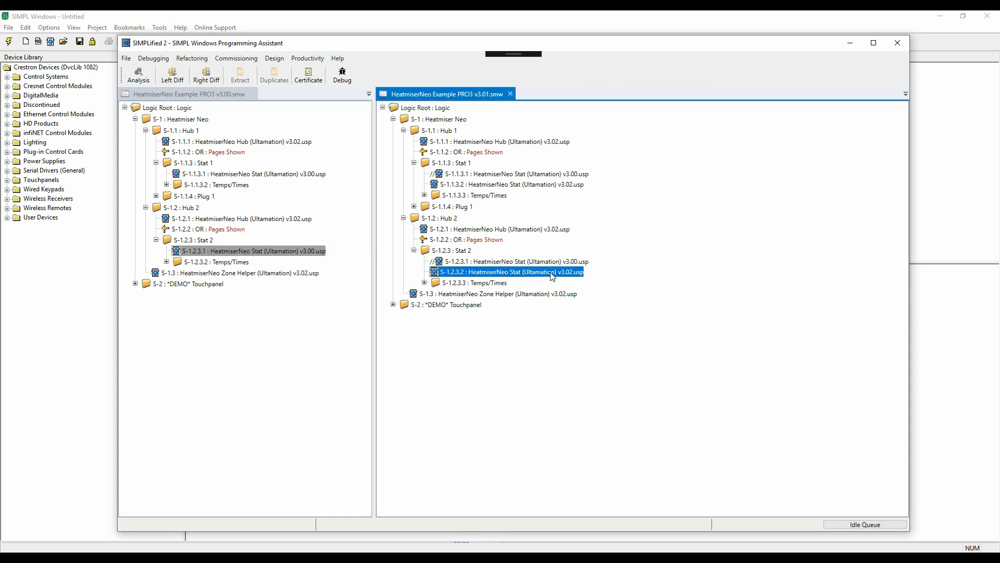
left_click(509, 174)
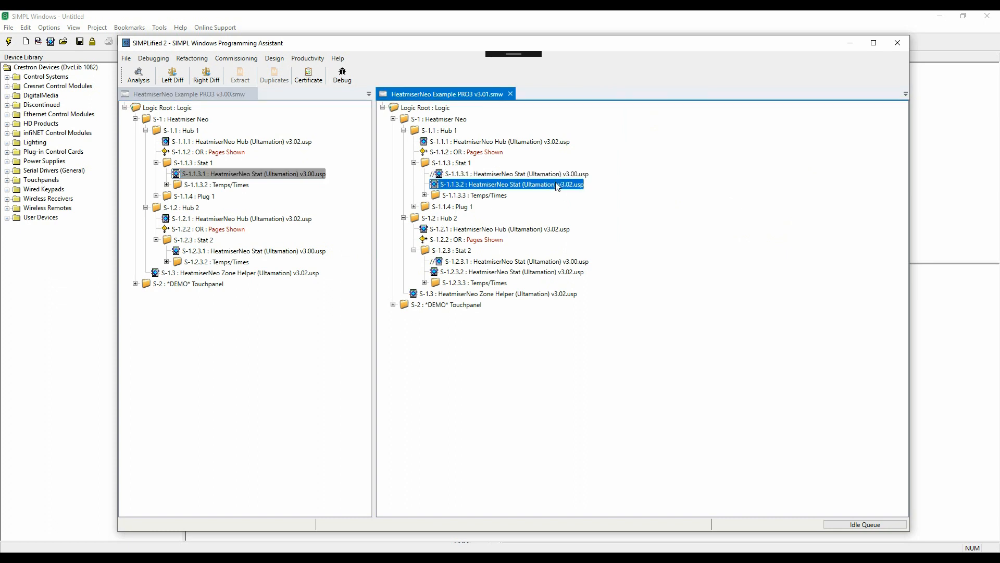
mouse_move(851, 42)
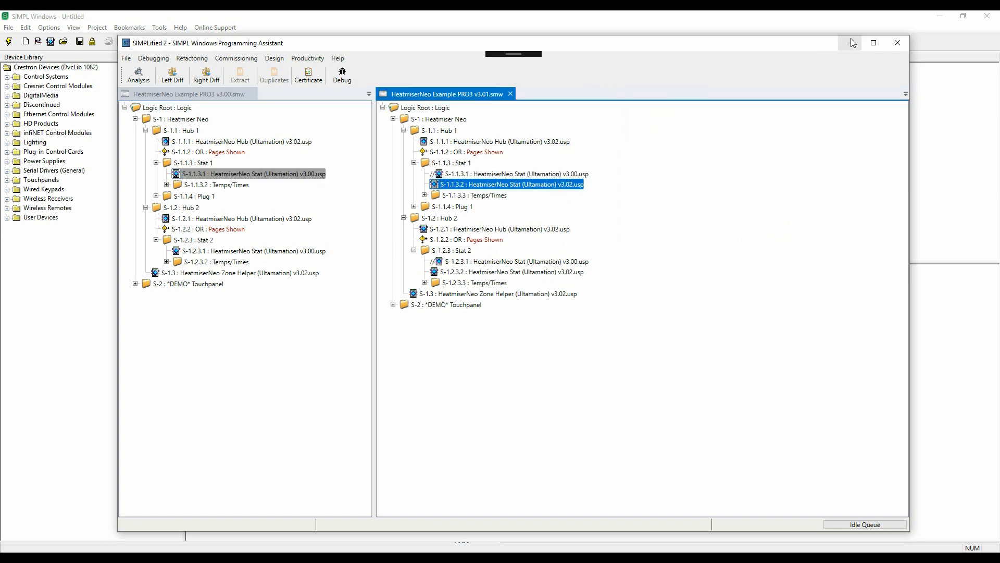
left_click(9, 27)
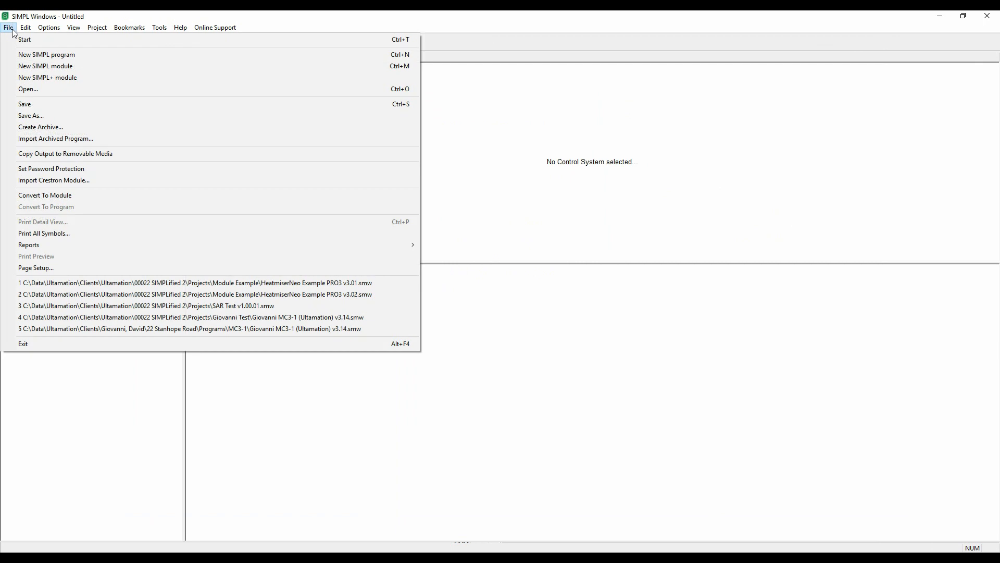
Step: Open HeatmiserNeo Example PRO3 v3.01.smw and show Stat 1's v3.02 and commented-out v3.00 modules in Detail View
left_click(28, 89)
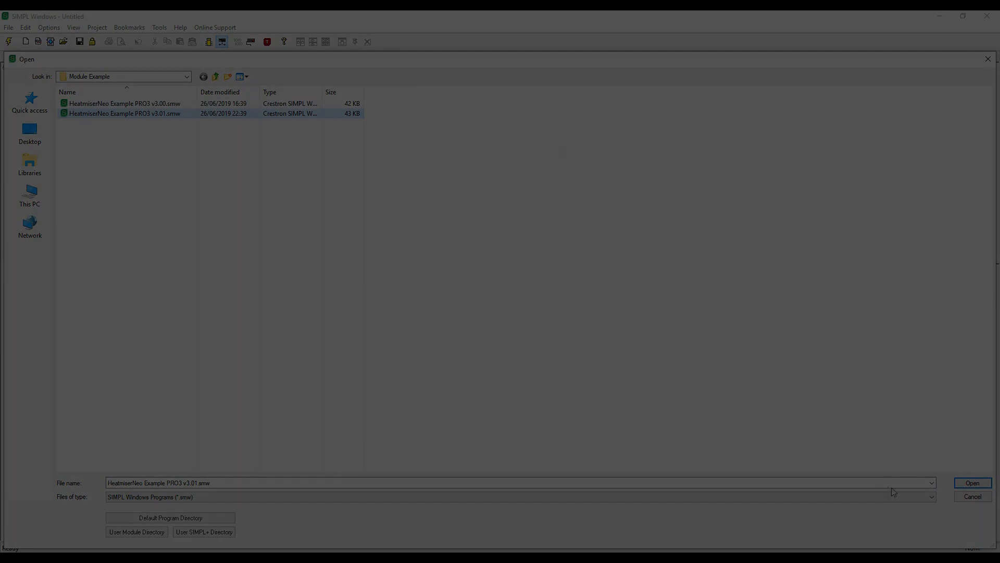
left_click(971, 482)
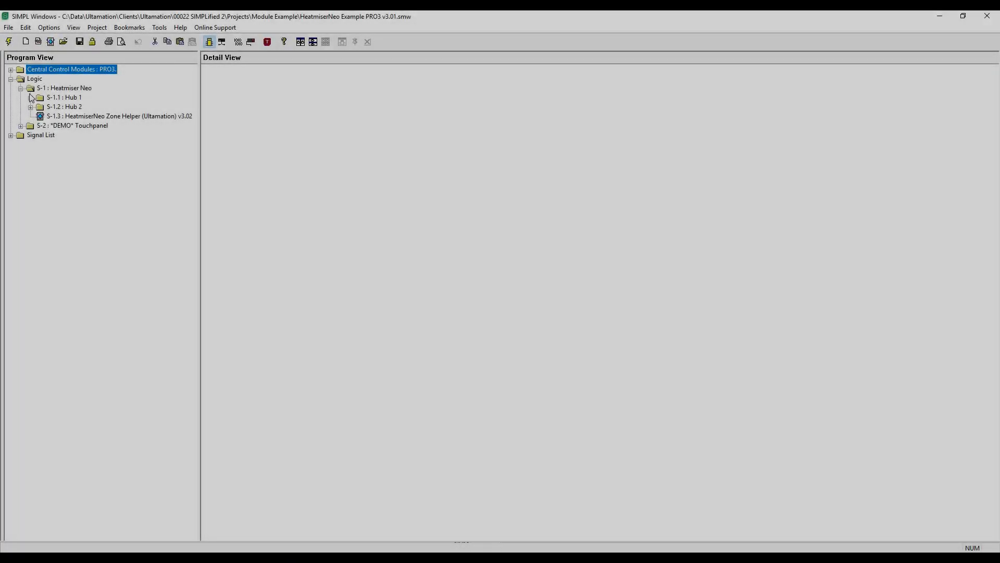
left_click(30, 97)
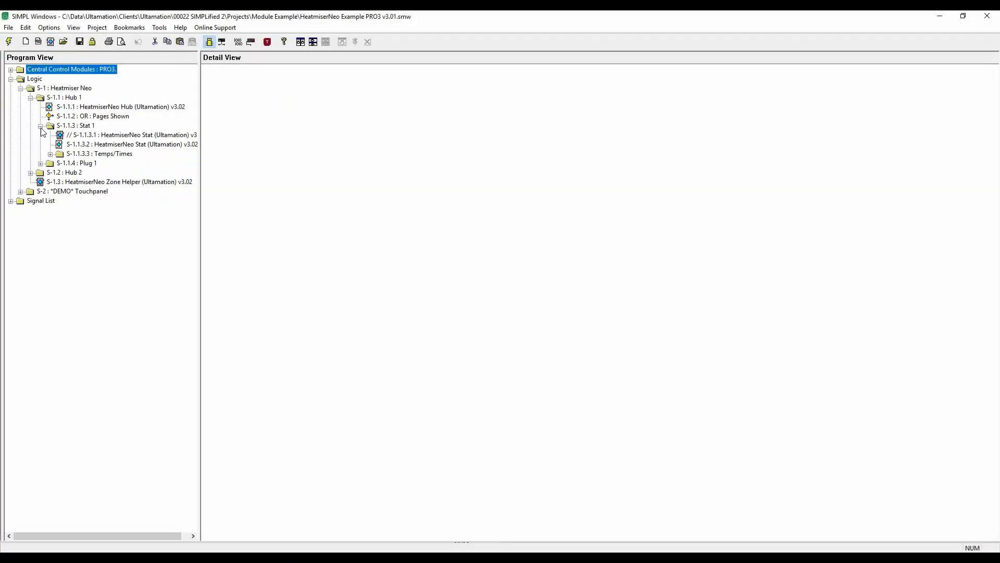
double_click(127, 135)
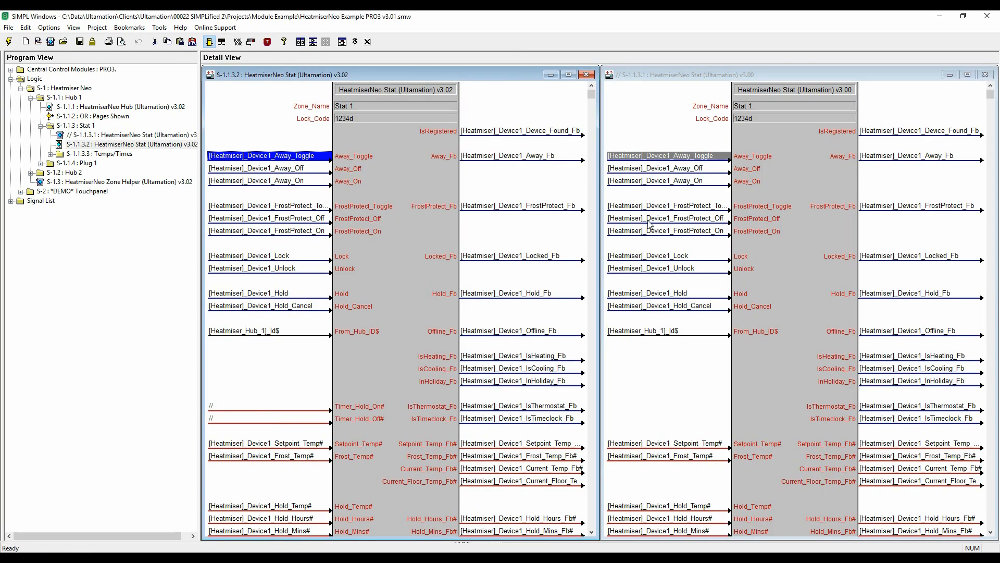
left_click(394, 106)
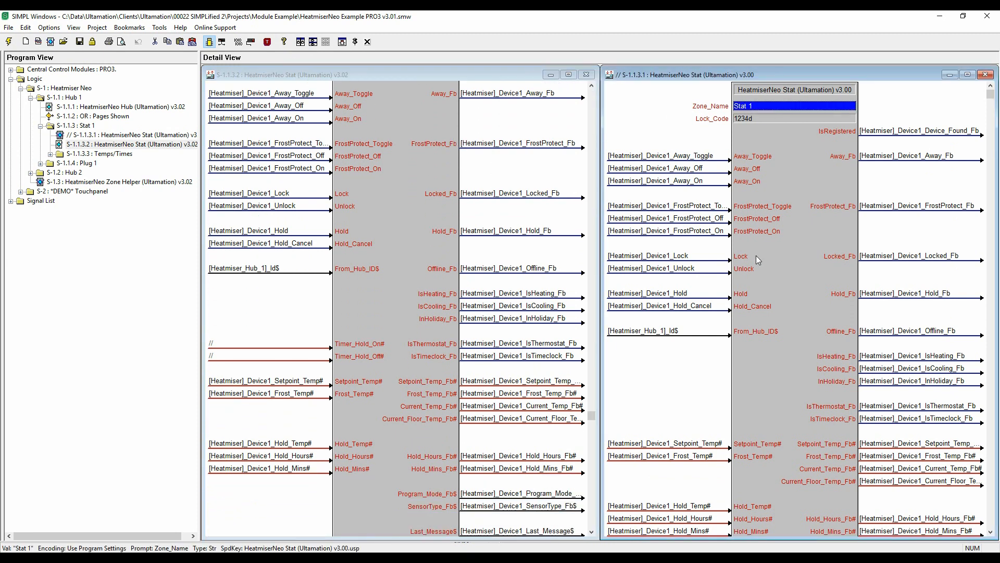
scroll("down", 3)
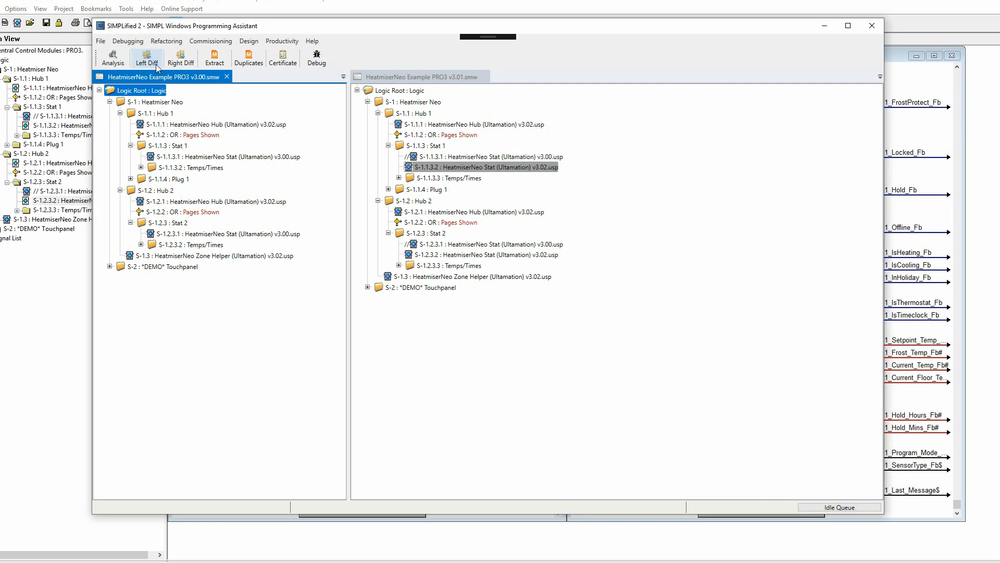
Step: Set v3.00 as Left Diff and v3.01 as Right Diff to open the Program Tree Difference
left_click(180, 58)
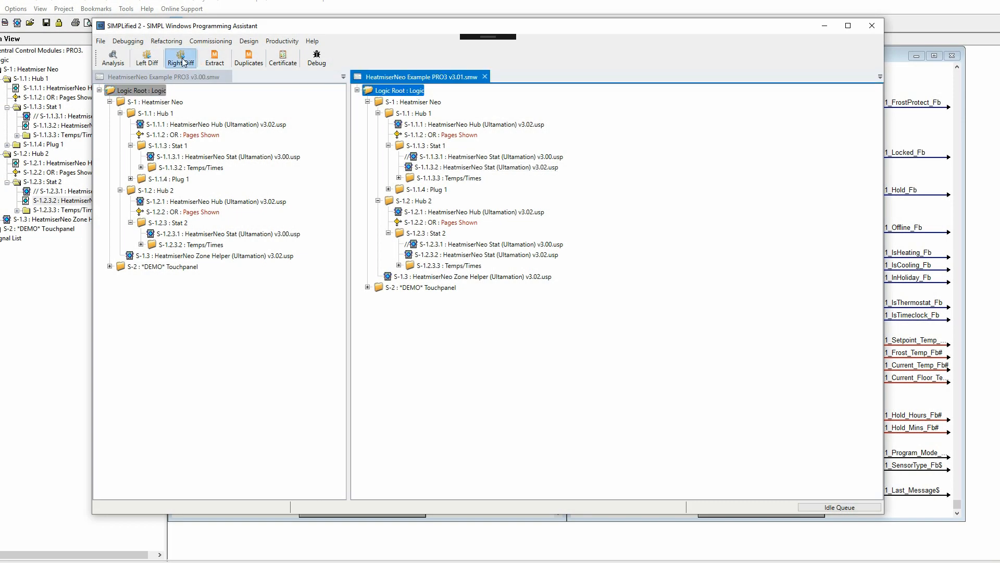
left_click(180, 57)
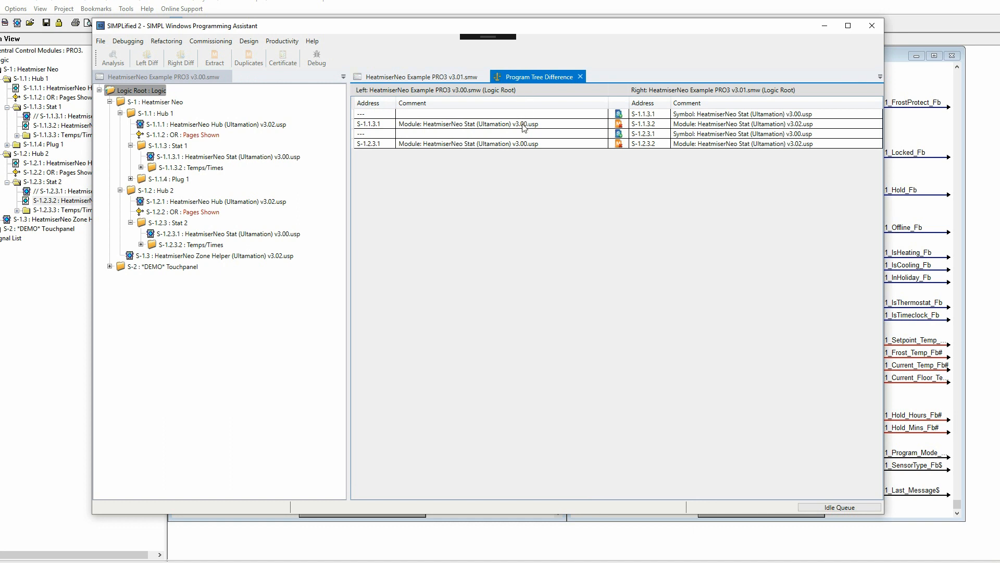
mouse_move(709, 118)
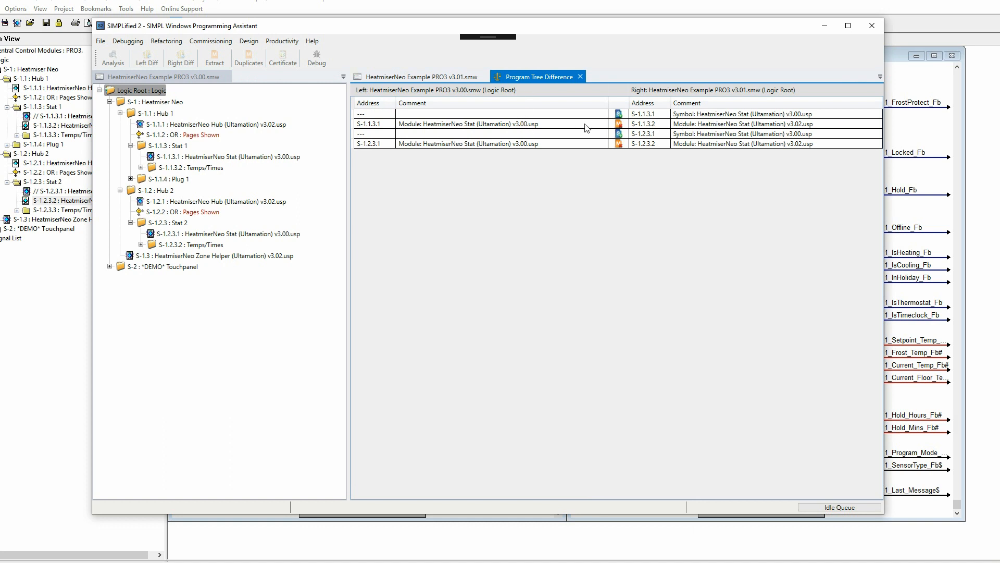
mouse_move(587, 232)
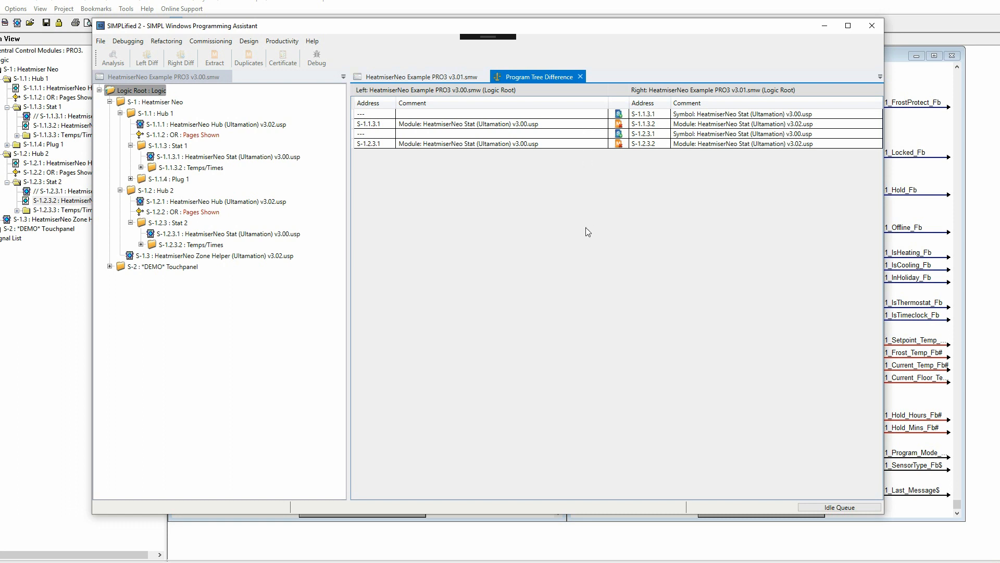
mouse_move(538, 81)
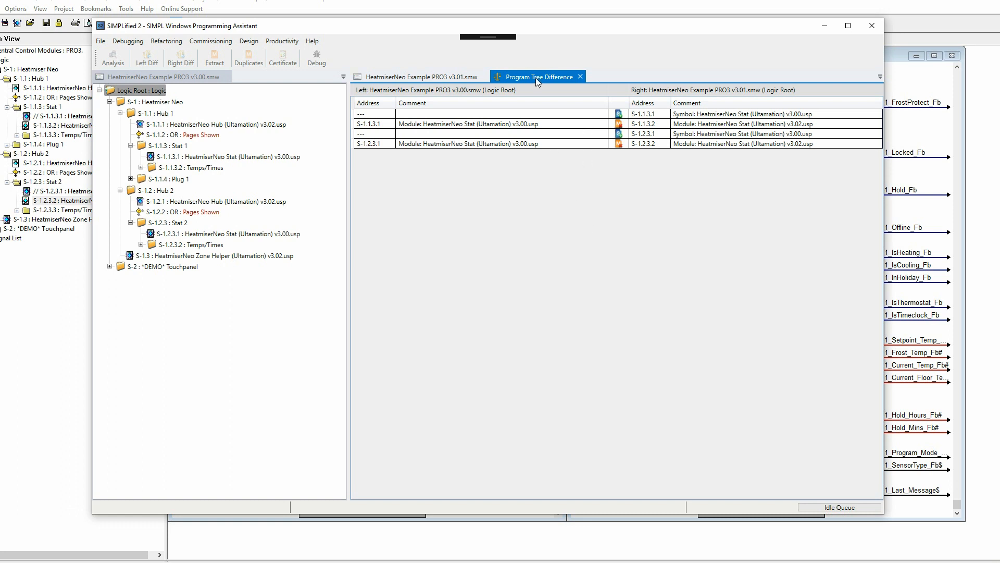